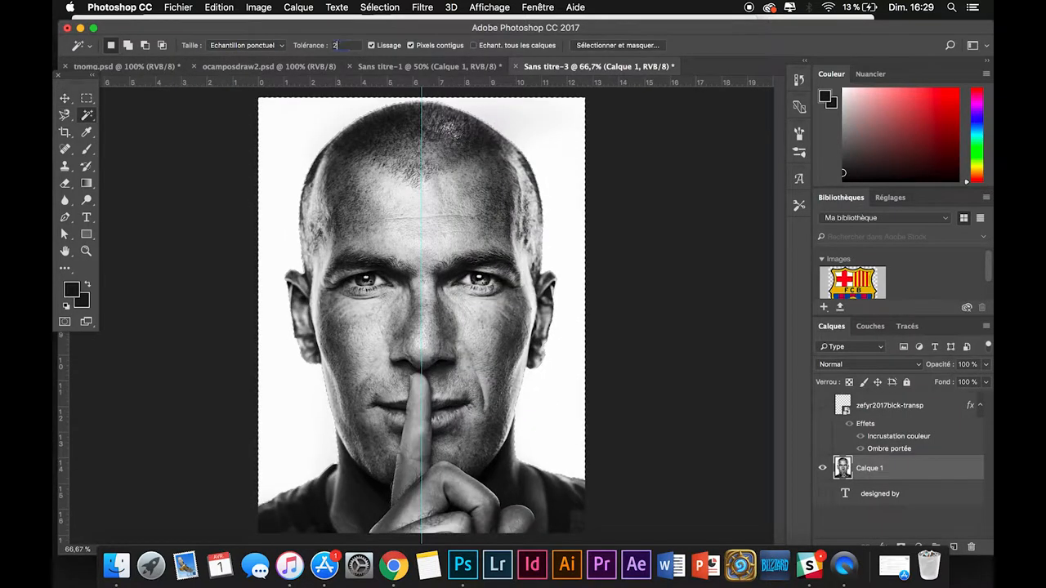
# - Set the Magic Wand tolerance to 20 to select the white background
pyautogui.write('20')
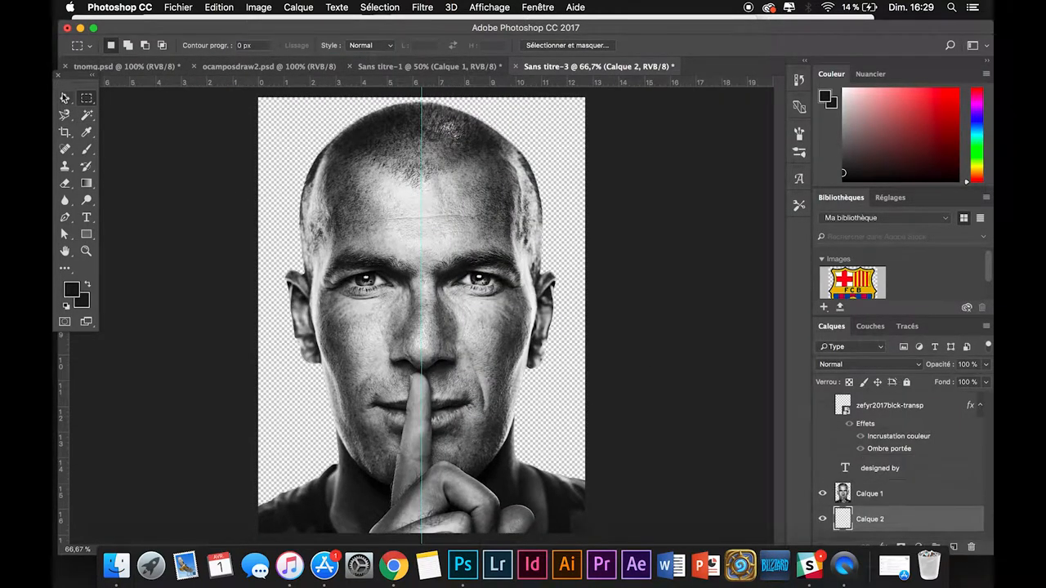
# - Paint the new layer behind the portrait solid black with the Brush tool
pyautogui.click(85, 148)
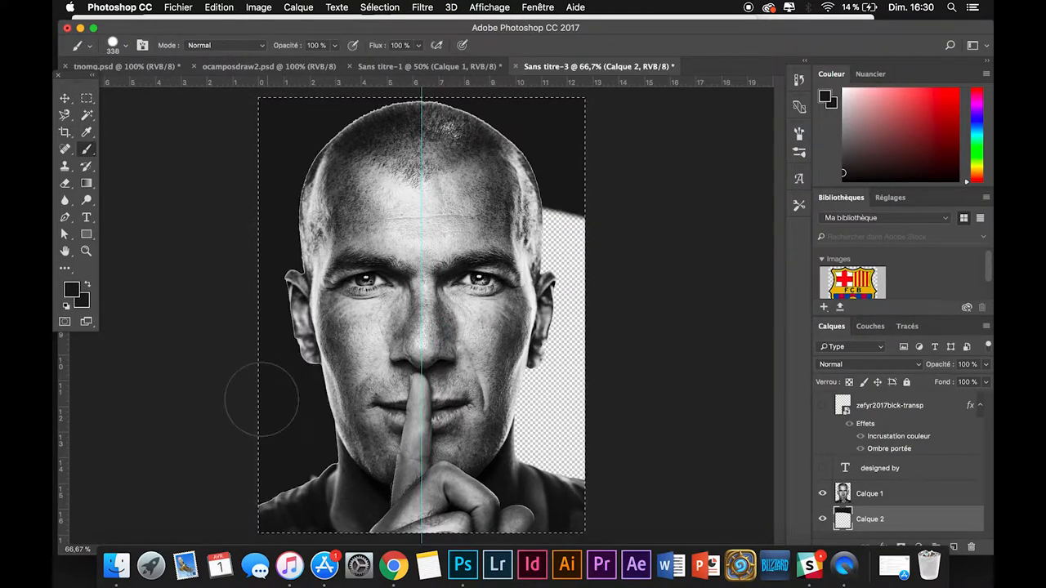
pyautogui.click(64, 97)
pyautogui.write('400')
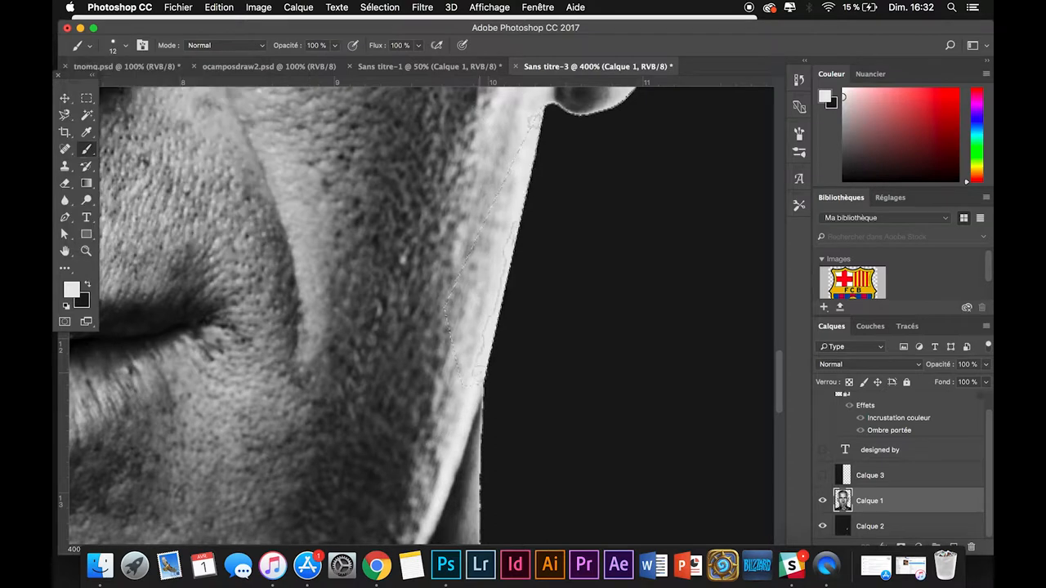
# - Cover the face's left half in black before adding the white Impact name text
pyautogui.click(87, 97)
pyautogui.write('ZZIDANE')
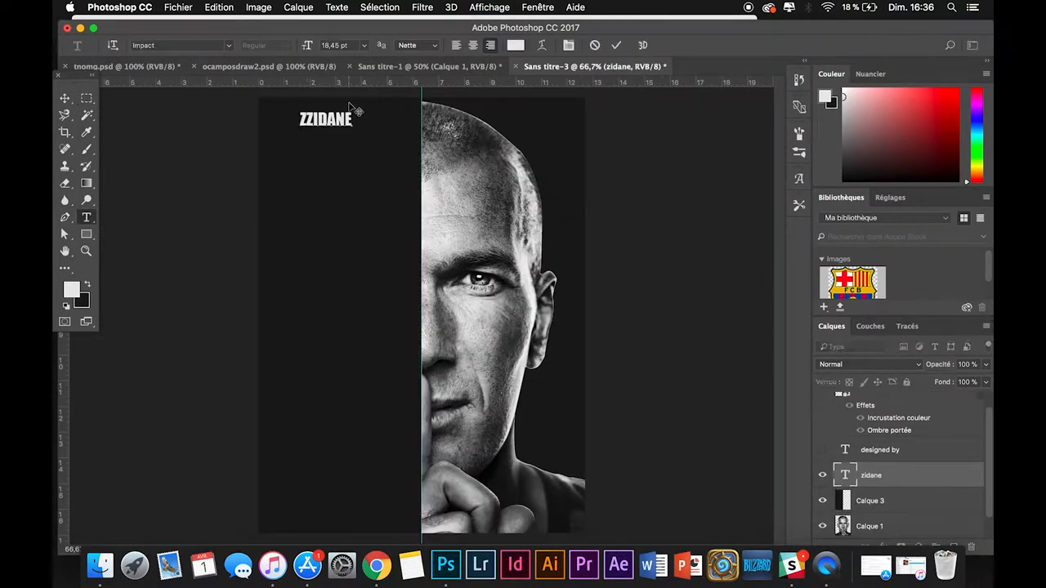
# - Type 'ZINEDINE YAZID ZIDANE THE LEGEND', commit it, and enlarge the text block over the face
pyautogui.write('ZINEDINE YAZID ZIDANE THE LEGEND FRANCE AS CANNES BORDEAUX JUVENTUS REAL MADRID')
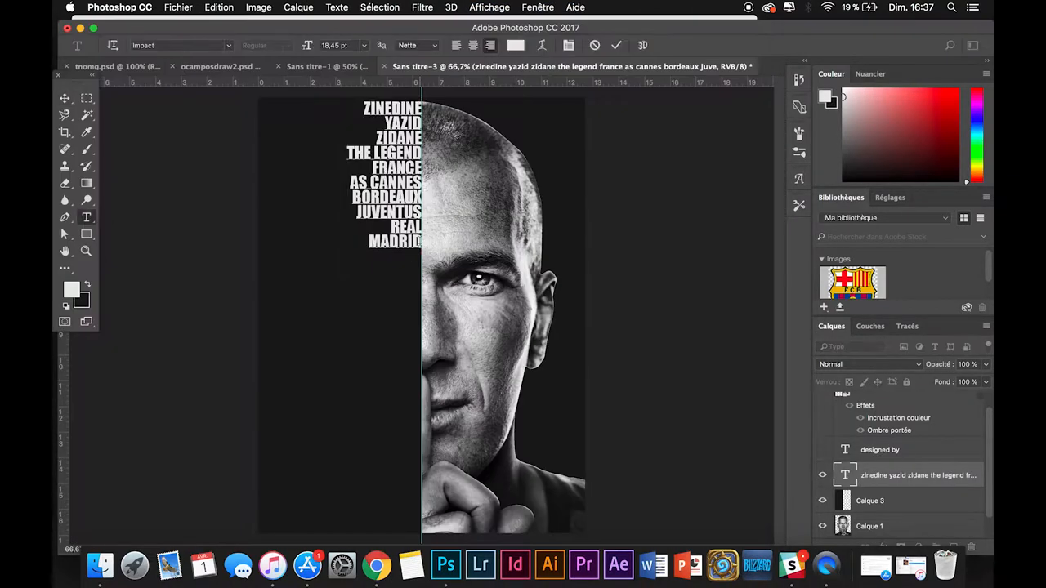
pyautogui.click(64, 98)
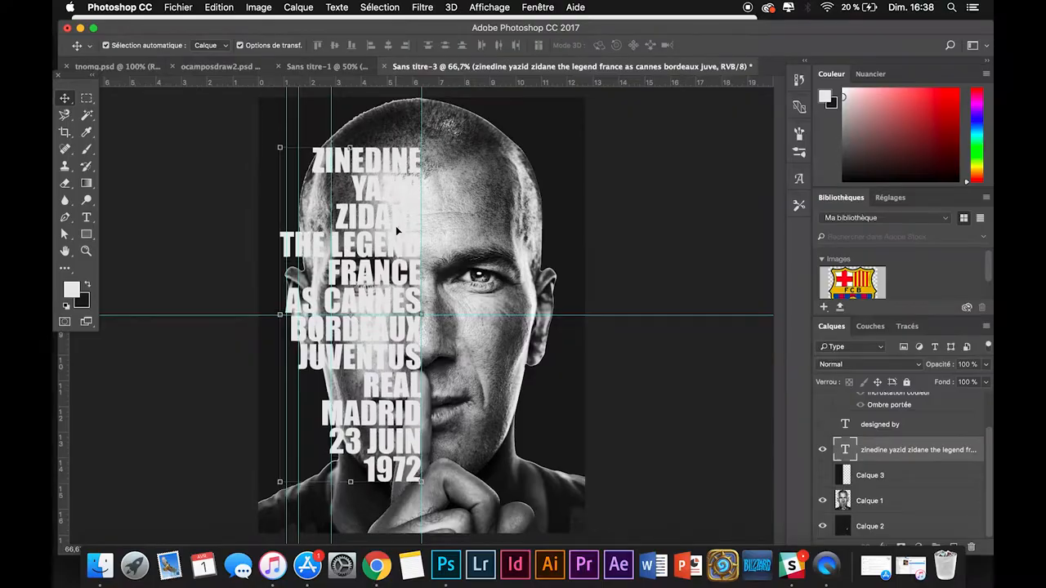
pyautogui.click(376, 565)
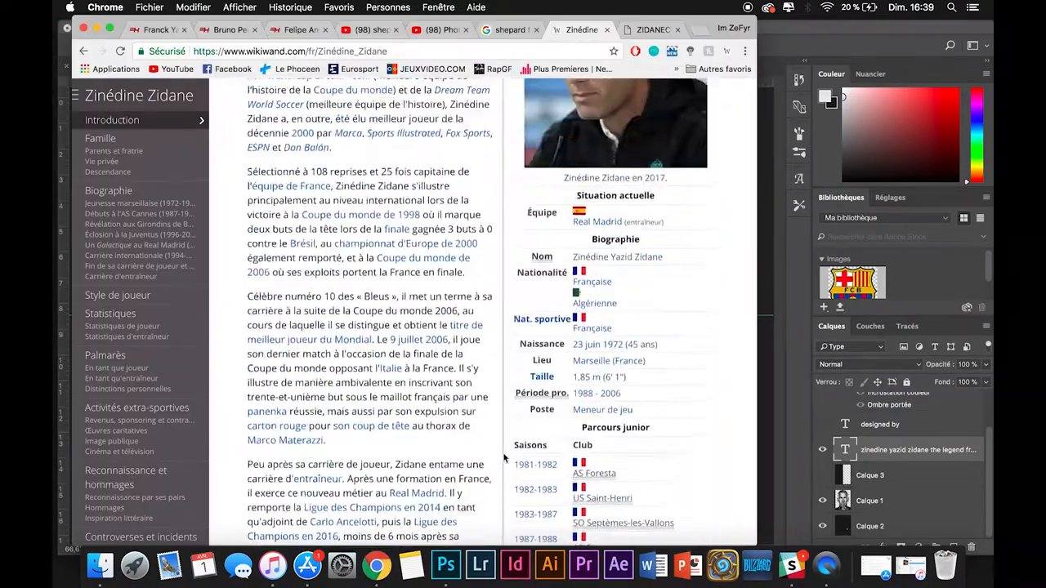
# - Check Zidane's career years in Chrome, add 1988-2006 to the text, and apply the resize
pyautogui.click(444, 564)
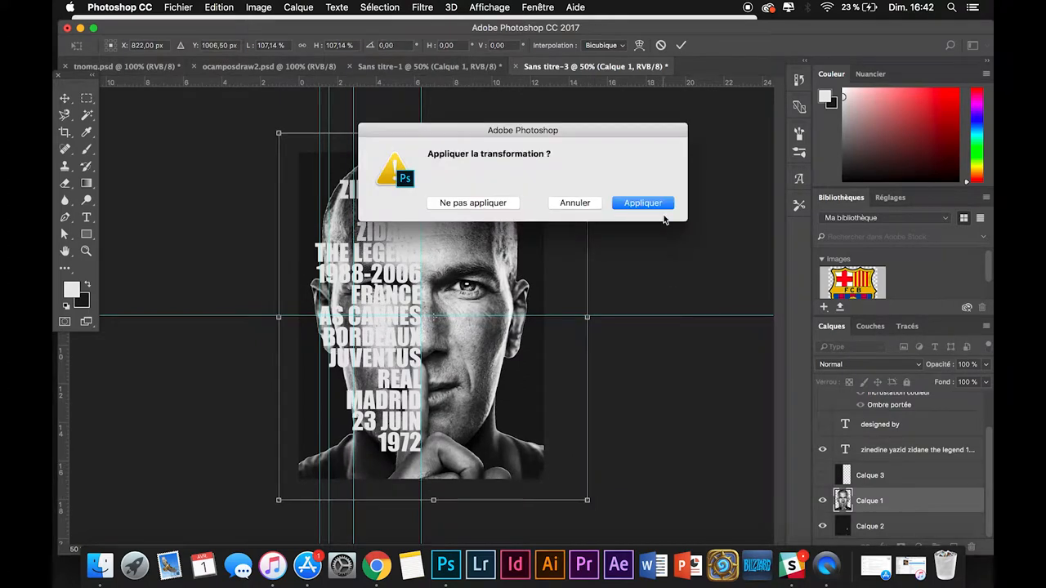
pyautogui.click(642, 203)
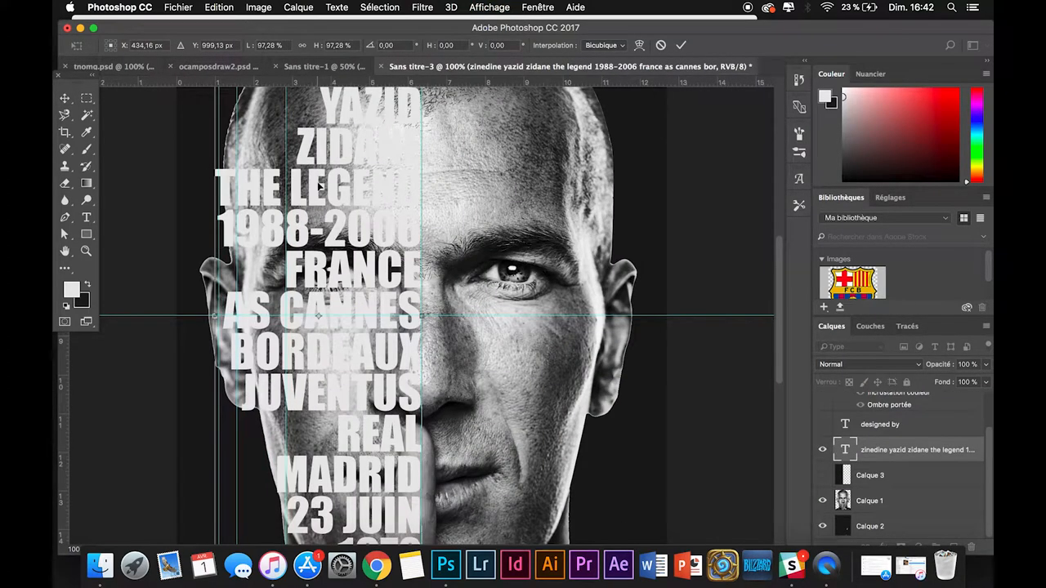
pyautogui.scroll(-3)
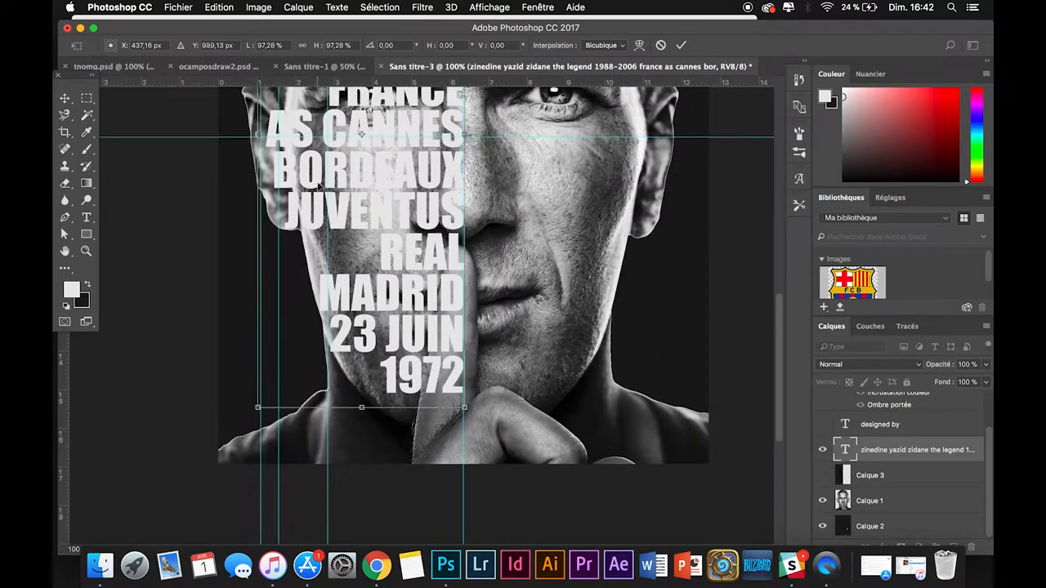